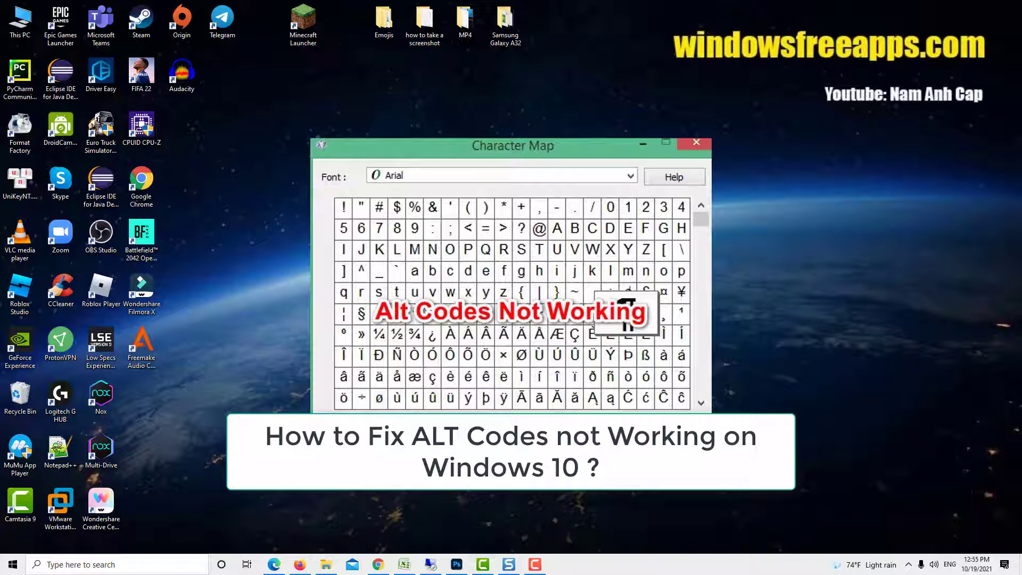
Step: Launch ms-settings:easeofaccess-mouse from Run to reach the Mouse Keys settings page
{"action": "left_click", "coordinate": [695, 142]}
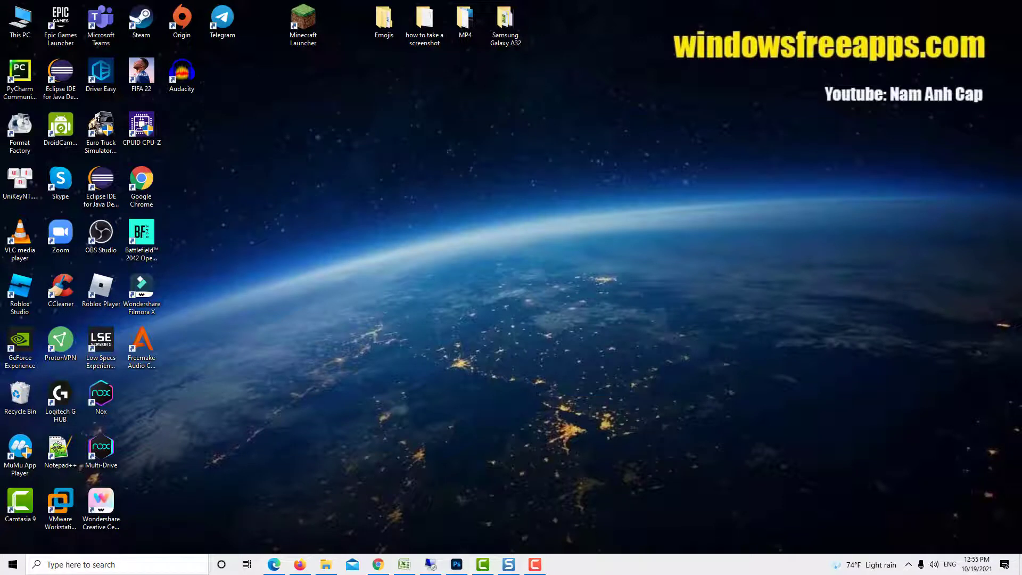
{"action": "type", "text": "ms-settings:easeofaccess-mouse"}
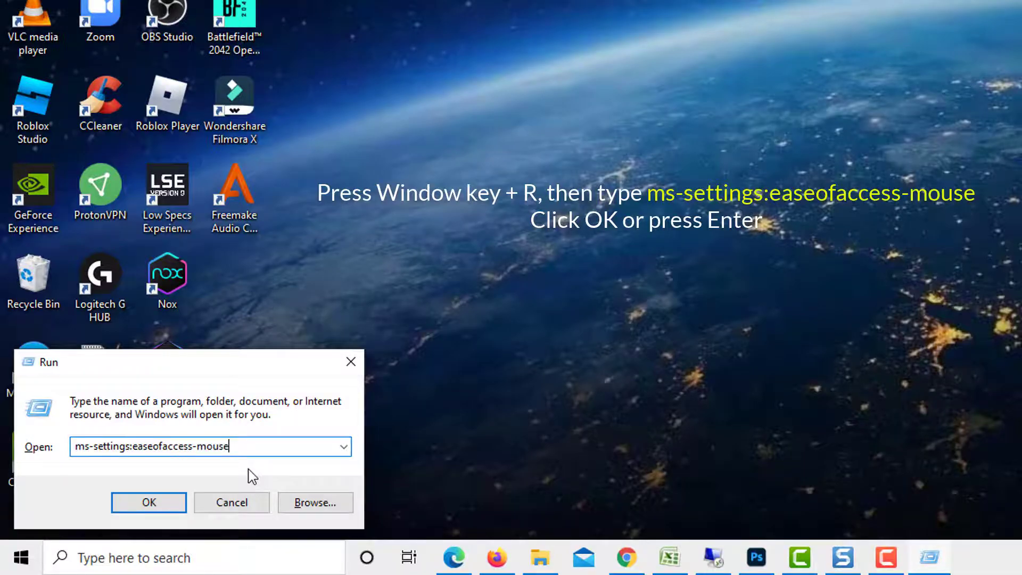
{"action": "left_click", "coordinate": [148, 503]}
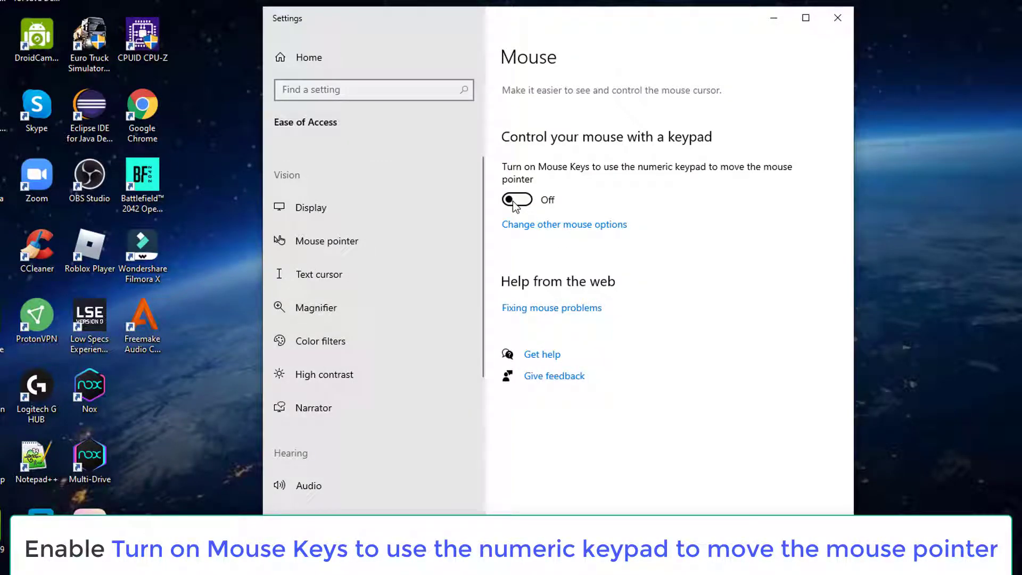
Step: Switch Mouse Keys On, keep 'Only use Mouse Keys when Num Lock is on' checked, and leave Settings
{"action": "left_click", "coordinate": [516, 199]}
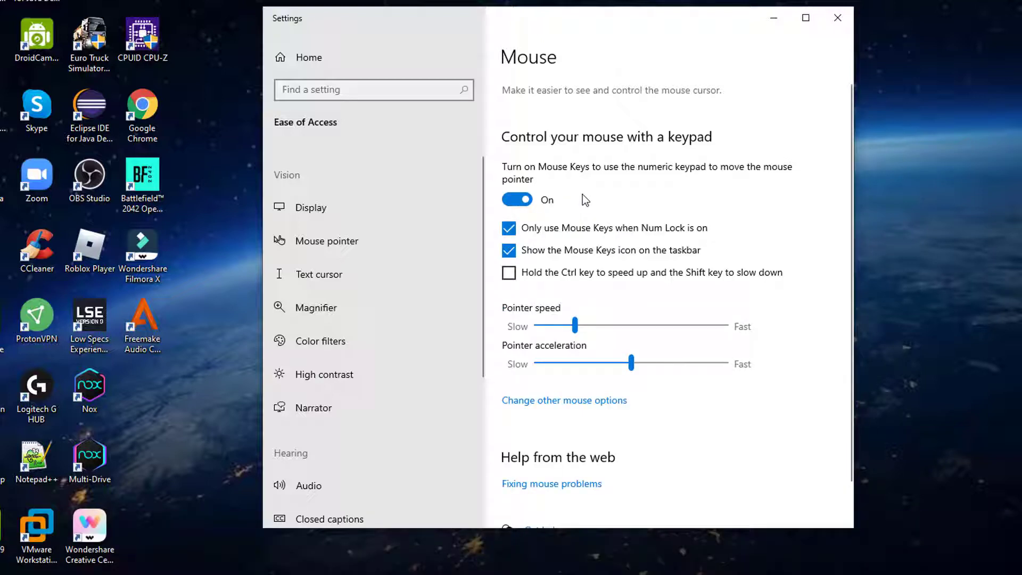
{"action": "left_click", "coordinate": [508, 228]}
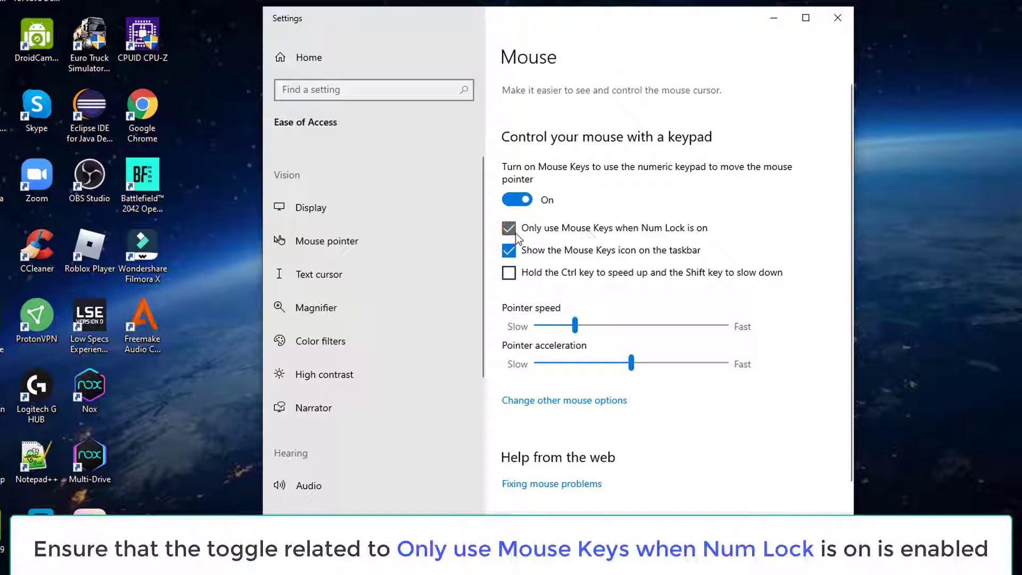
{"action": "left_click", "coordinate": [509, 227]}
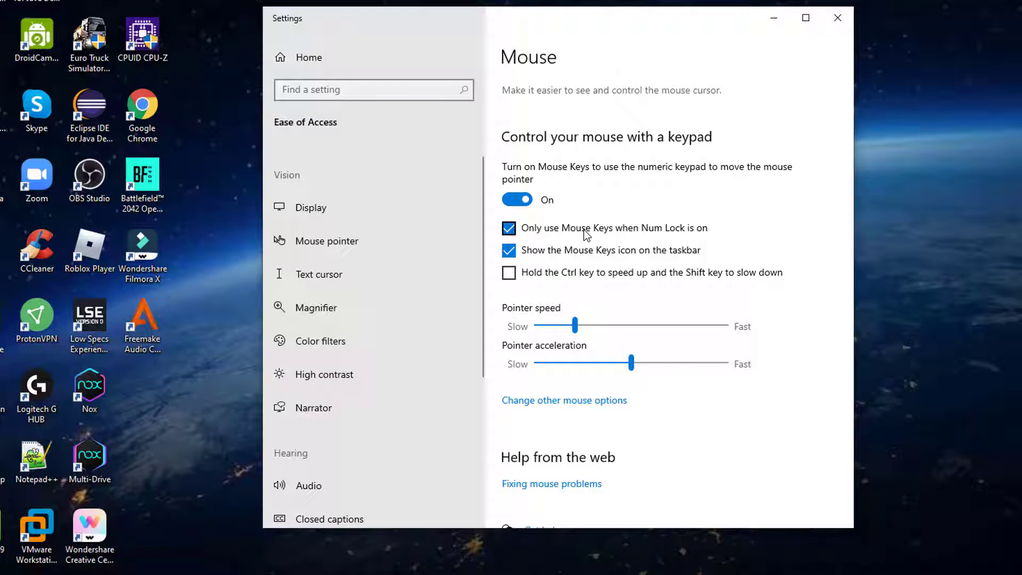
{"action": "left_click", "coordinate": [837, 19]}
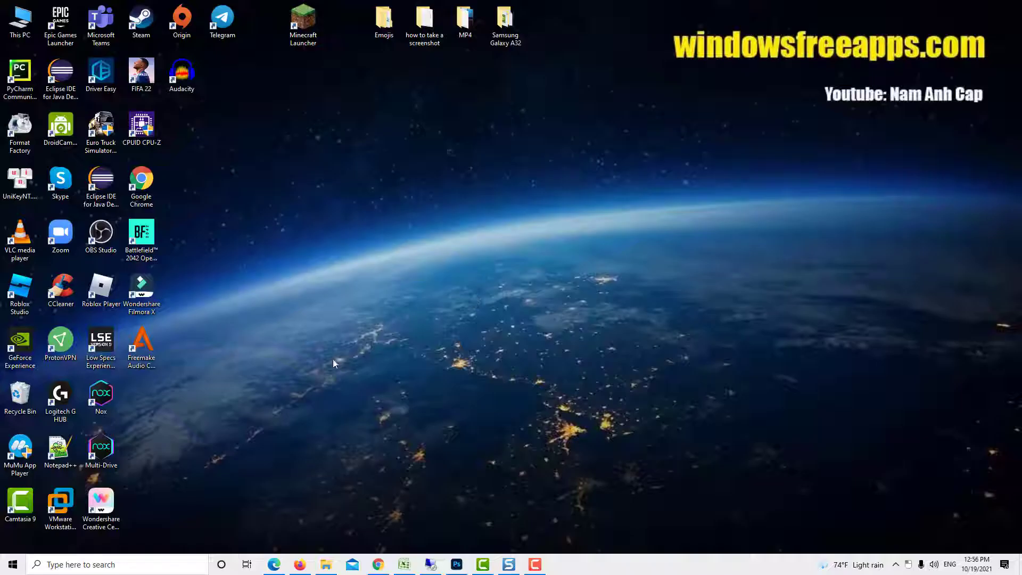
Step: Restart the computer from Start > Power so the Mouse Keys change applies
{"action": "left_click", "coordinate": [12, 564]}
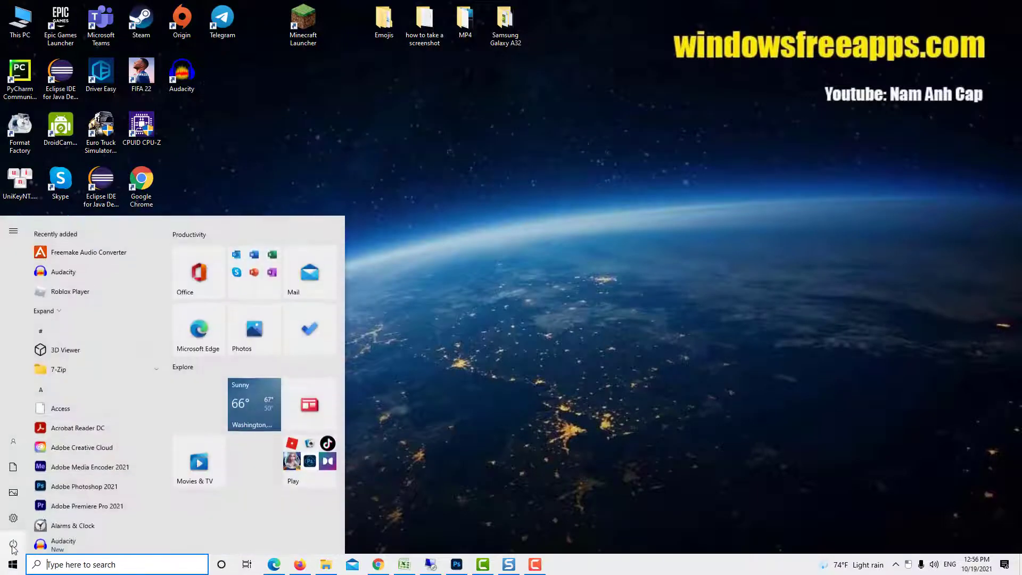
{"action": "left_click", "coordinate": [13, 545]}
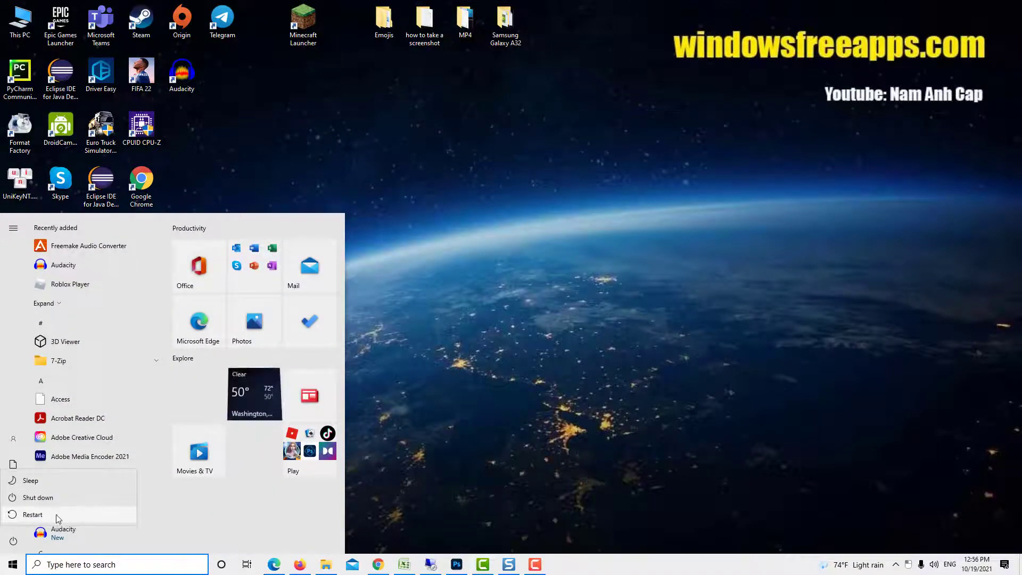
{"action": "left_click", "coordinate": [33, 514]}
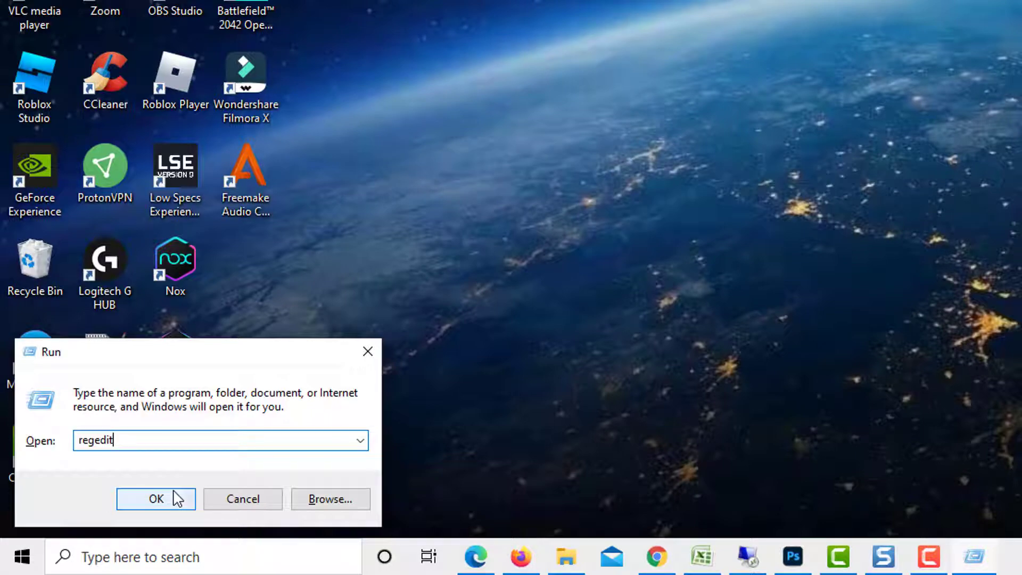
Step: Launch regedit from the Run dialog
{"action": "left_click", "coordinate": [155, 498]}
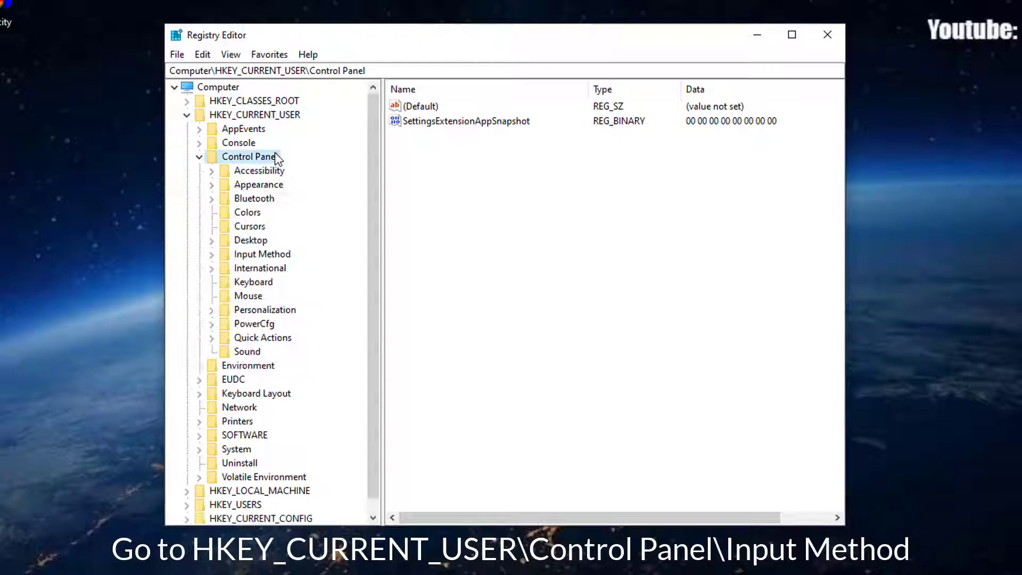
Step: Create string value EnableHexNumpad with data 1 under HKEY_CURRENT_USER\Control Panel\Input Method
{"action": "left_click", "coordinate": [262, 253]}
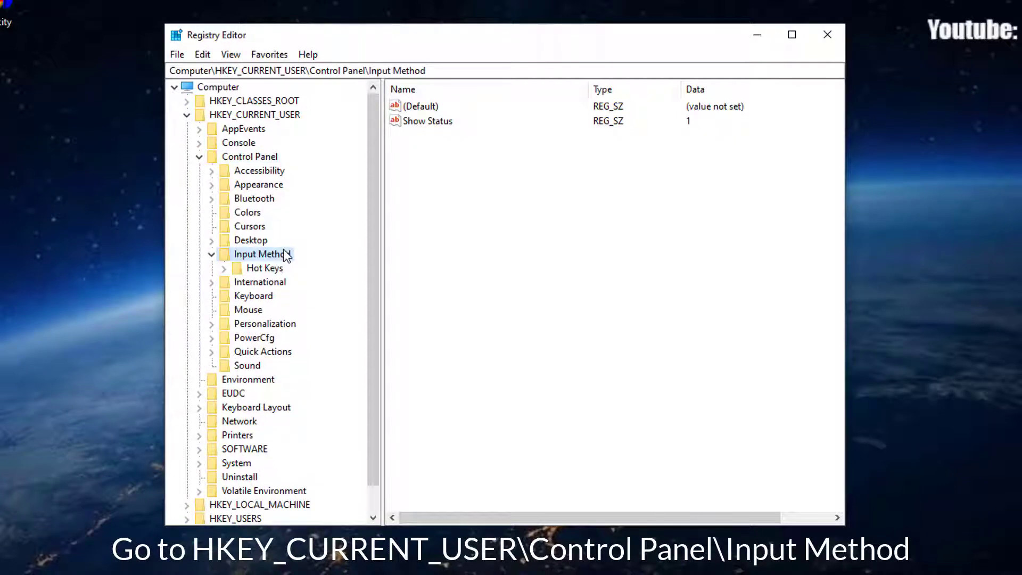
{"action": "right_click", "coordinate": [507, 199]}
{"action": "type", "text": "EnableHexNumpad"}
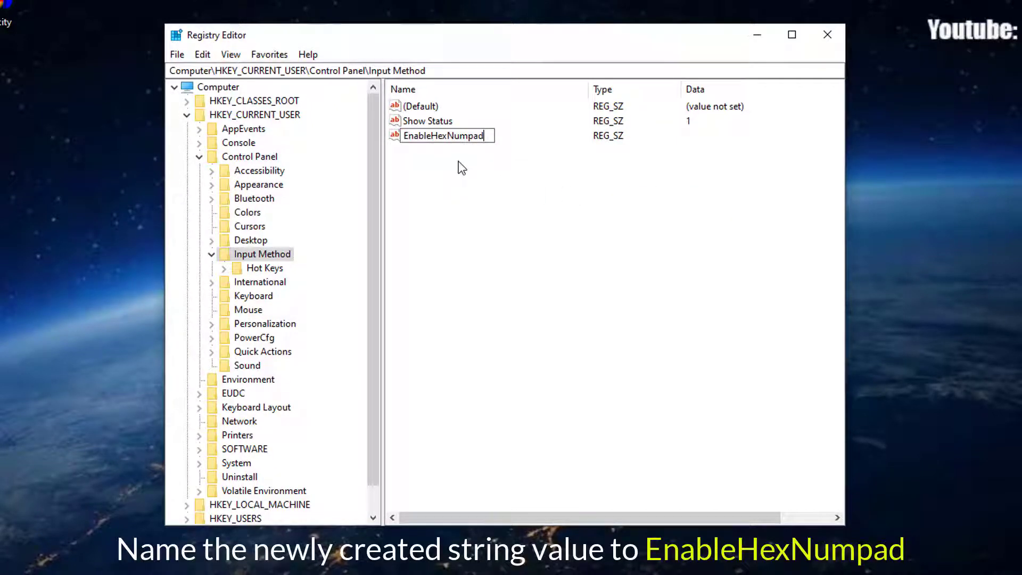
{"action": "double_click", "coordinate": [443, 135]}
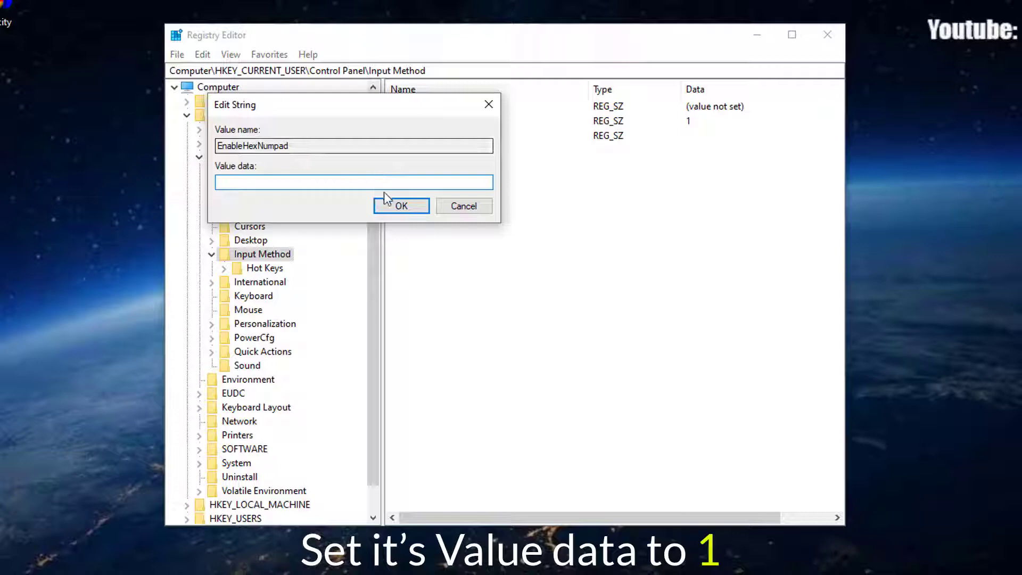
{"action": "left_click", "coordinate": [401, 206]}
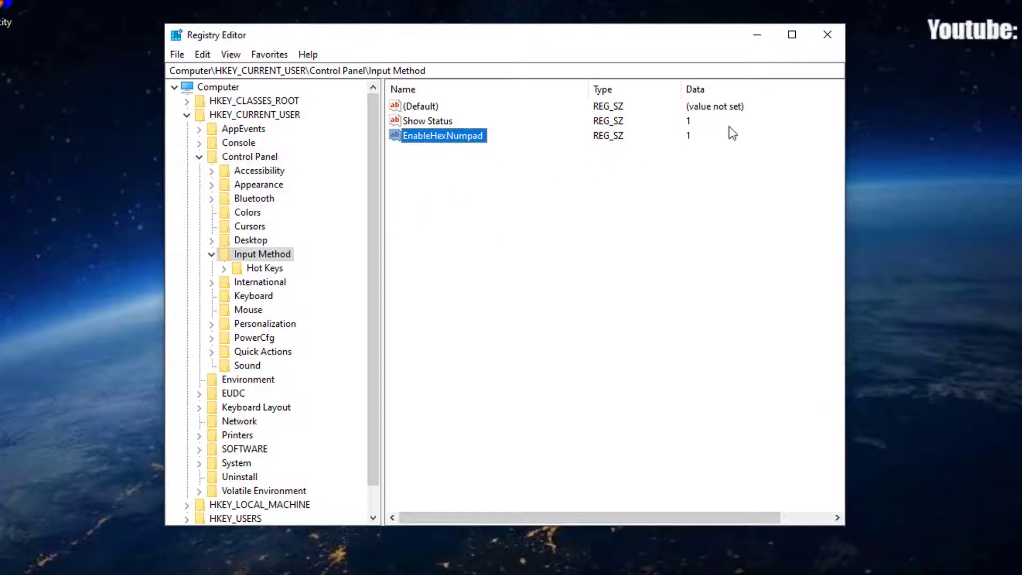
{"action": "left_click", "coordinate": [827, 34]}
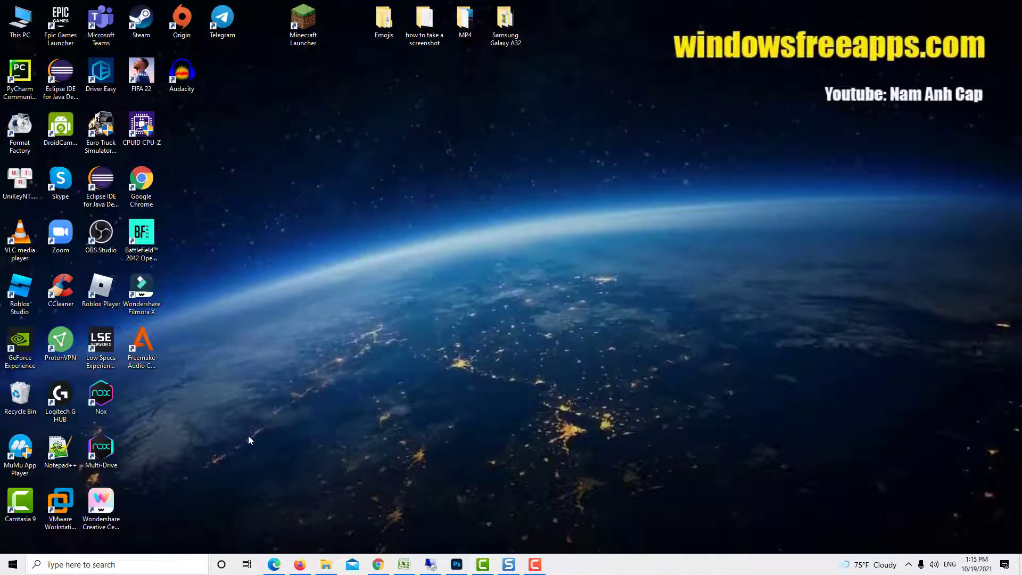
Step: Restart Windows from Start > Power so the registry change takes effect
{"action": "left_click", "coordinate": [9, 565]}
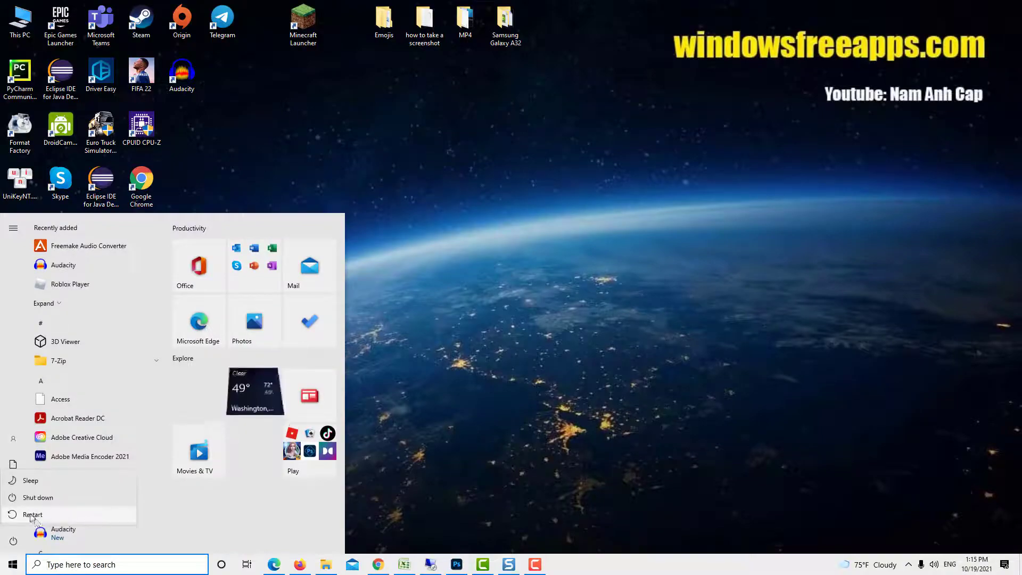
{"action": "left_click", "coordinate": [33, 514]}
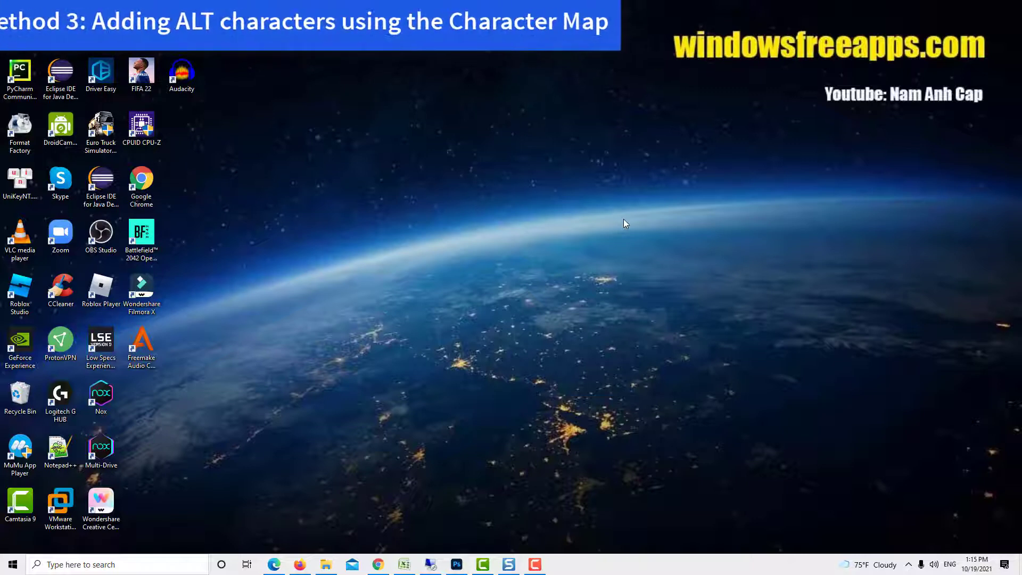
Step: Launch charmap from the Run dialog
{"action": "type", "text": "charmap"}
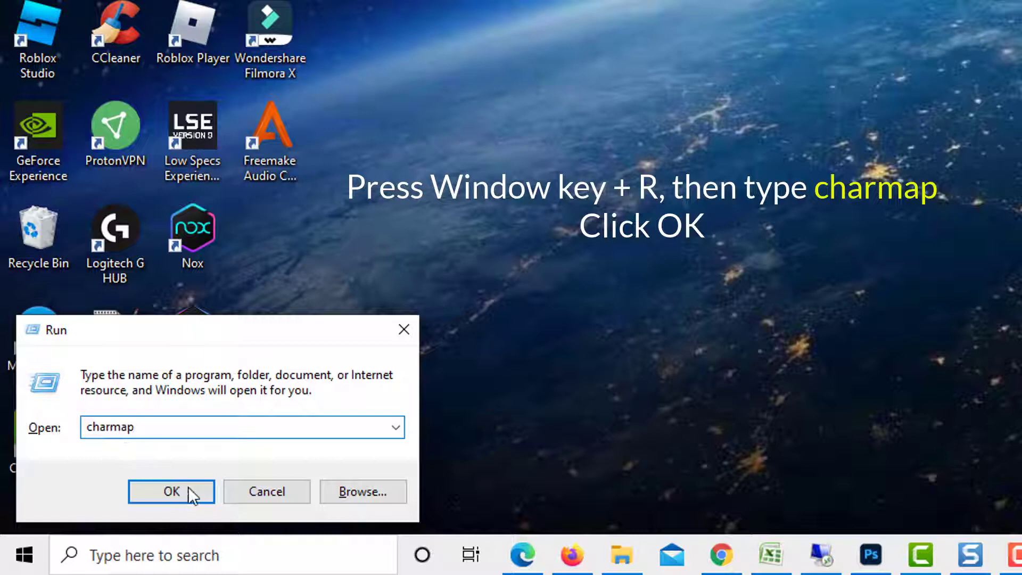
{"action": "left_click", "coordinate": [172, 492]}
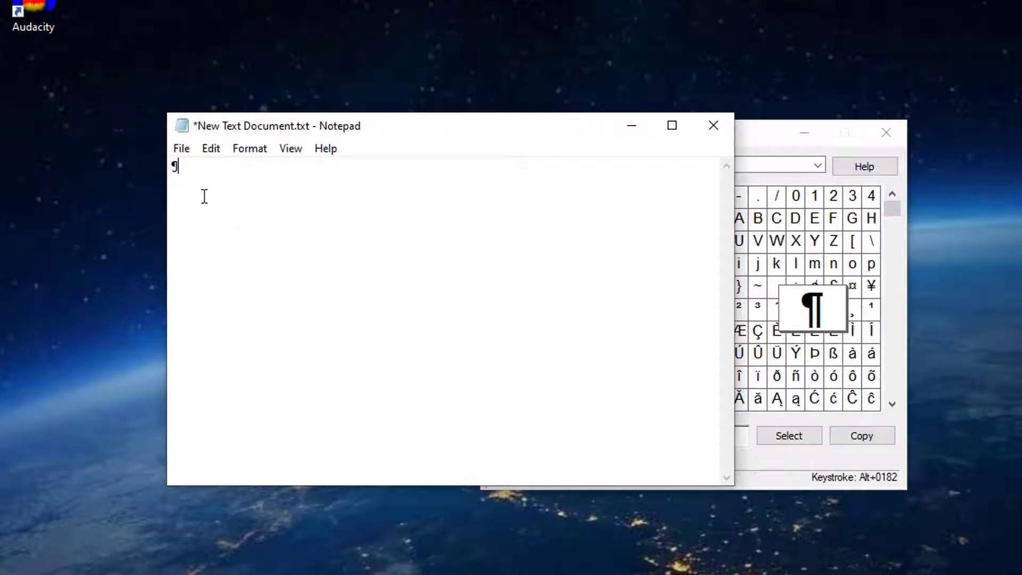
{"action": "mouse_move", "coordinate": [205, 178]}
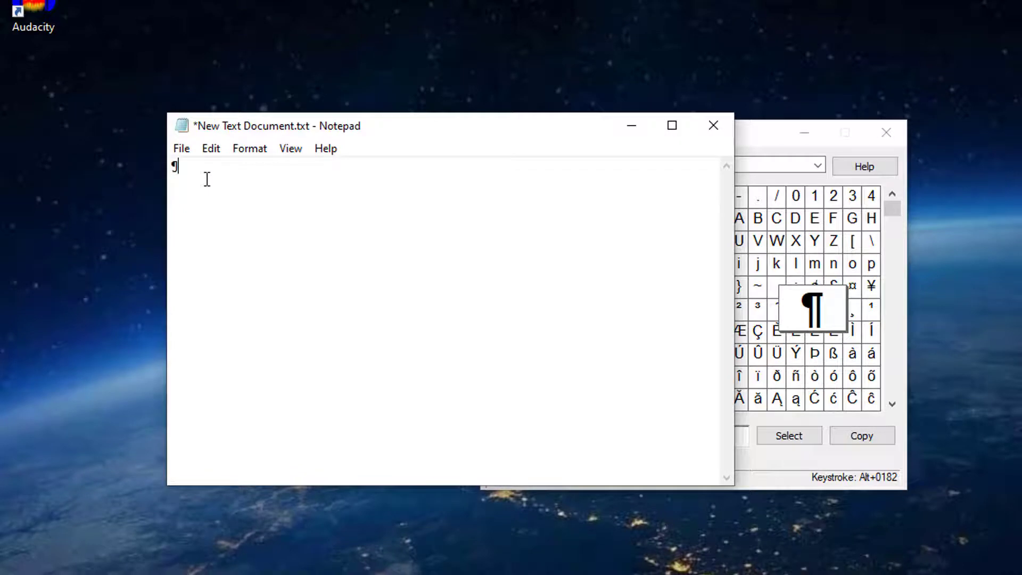